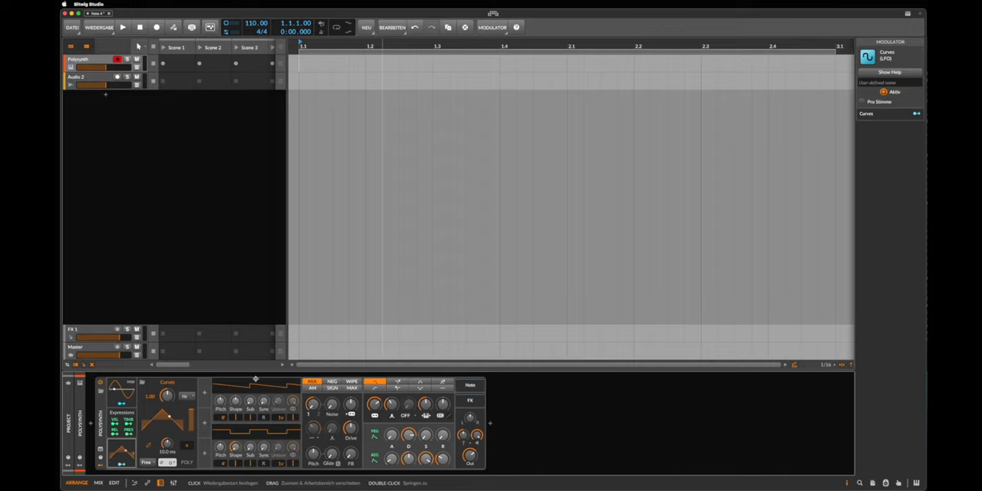
mouse_move(195, 292)
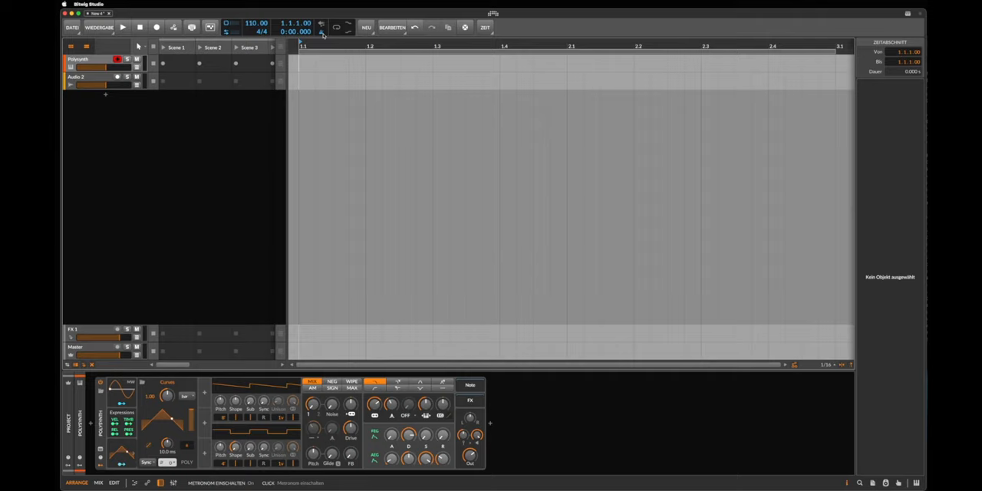
Step: Start transport playback to hear the Curves modulation on the polysynth
click(123, 28)
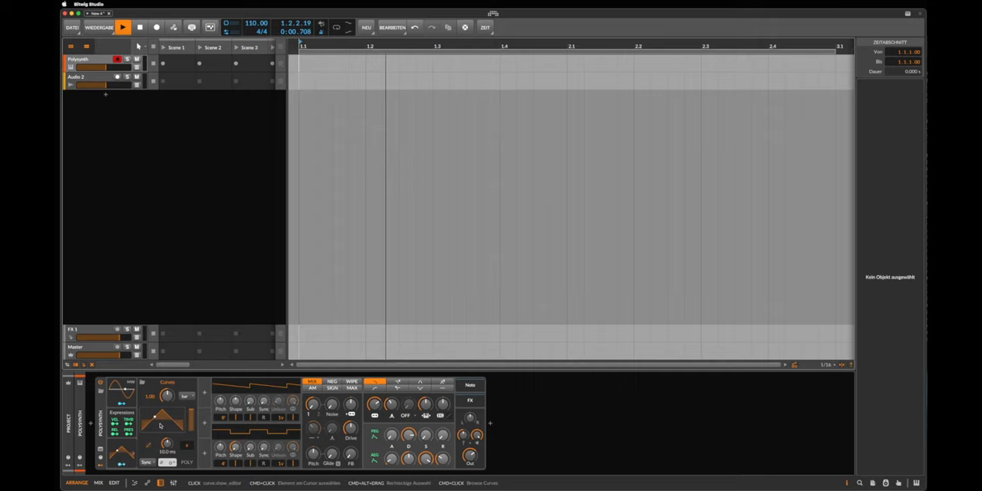
click(122, 27)
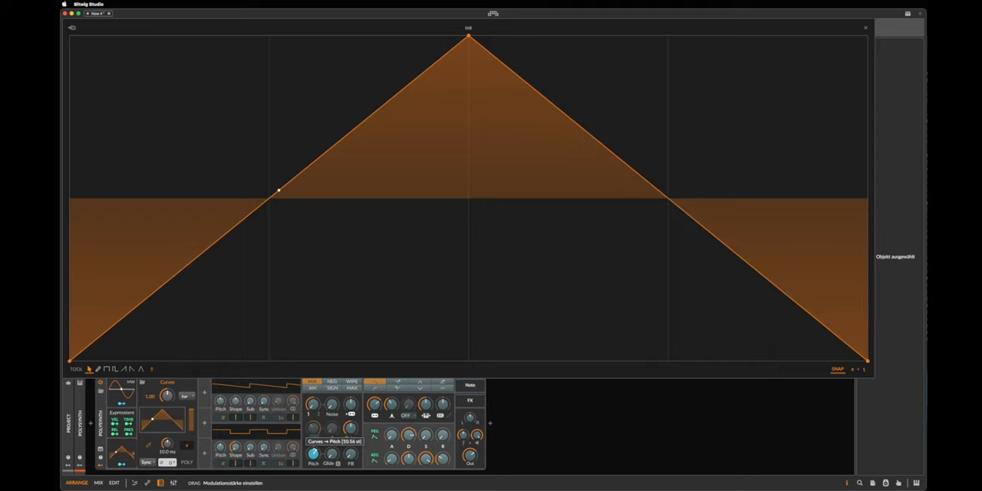
Step: Bend the triangle curve into a new multi-point shape in the expanded editor
drag(279, 190, 631, 168)
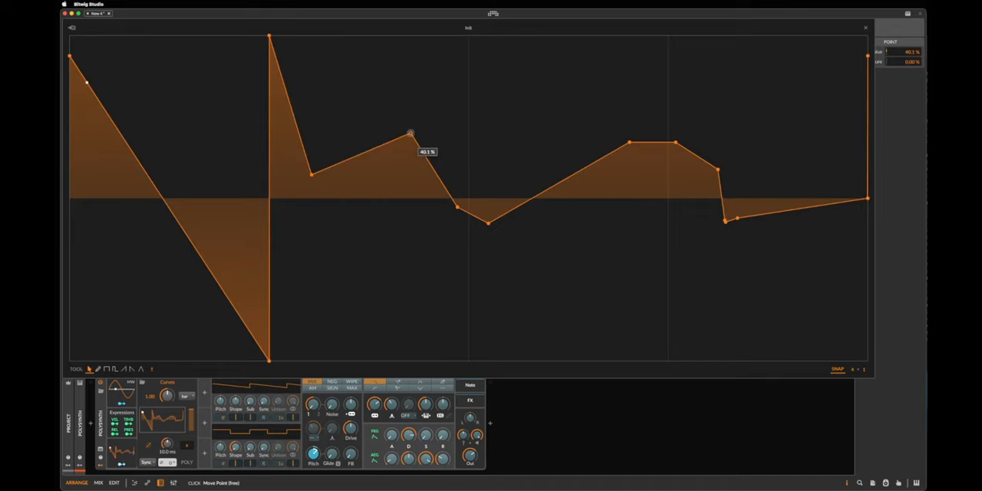
Step: Nudge one peak of the bipolar curve slightly higher to refine the shape
drag(411, 135, 402, 121)
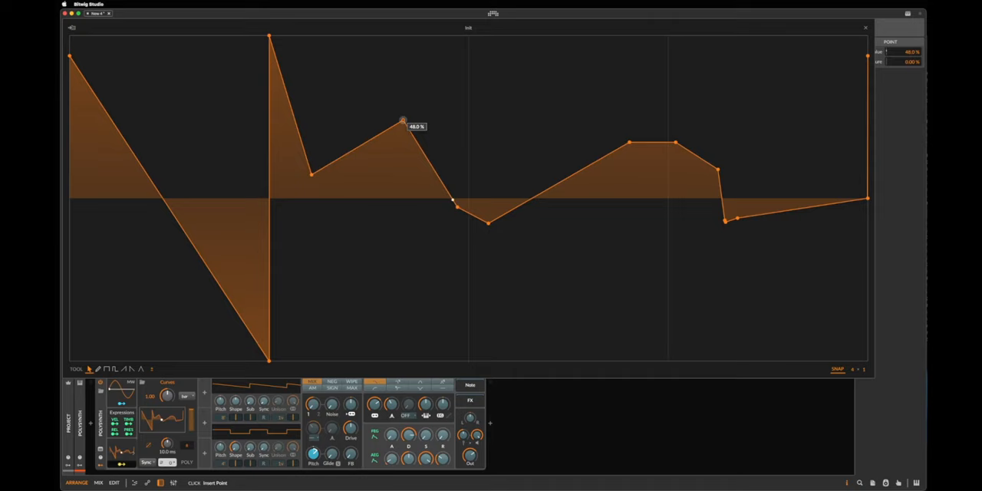